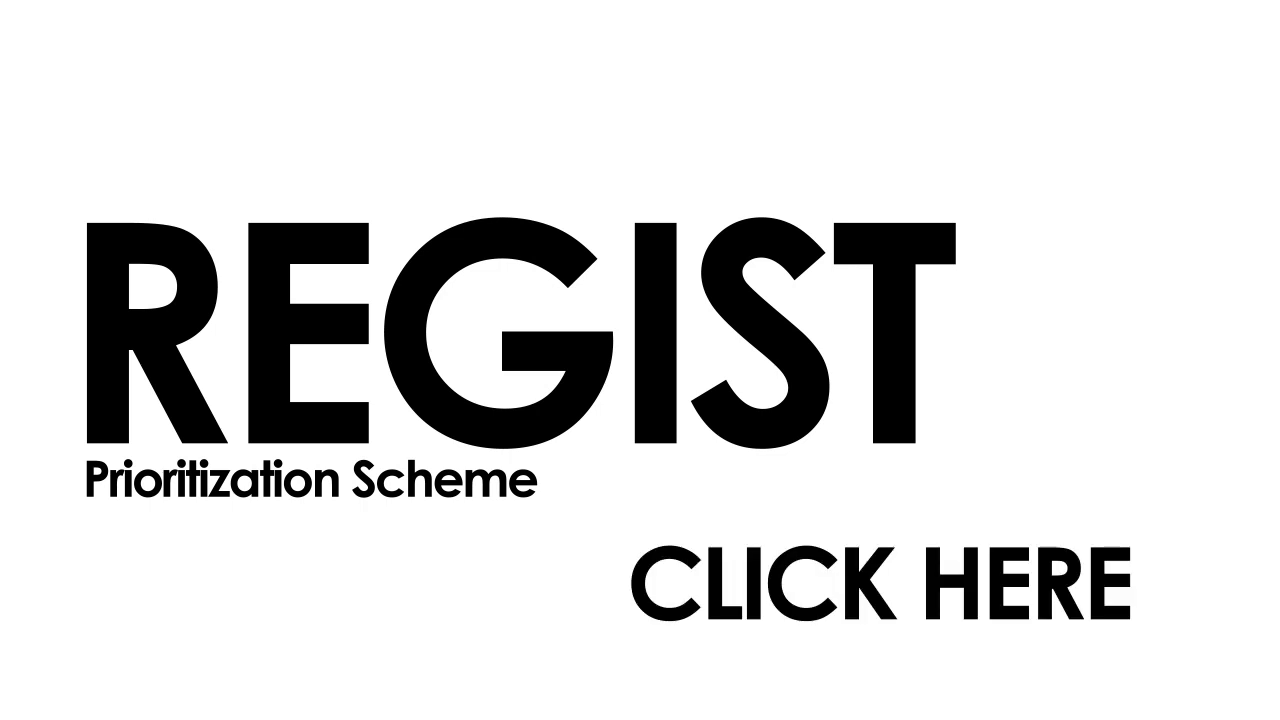
Advance past the REGIST 'Prioritization Scheme' end card so it fades to blank white.
left_click(884, 585)
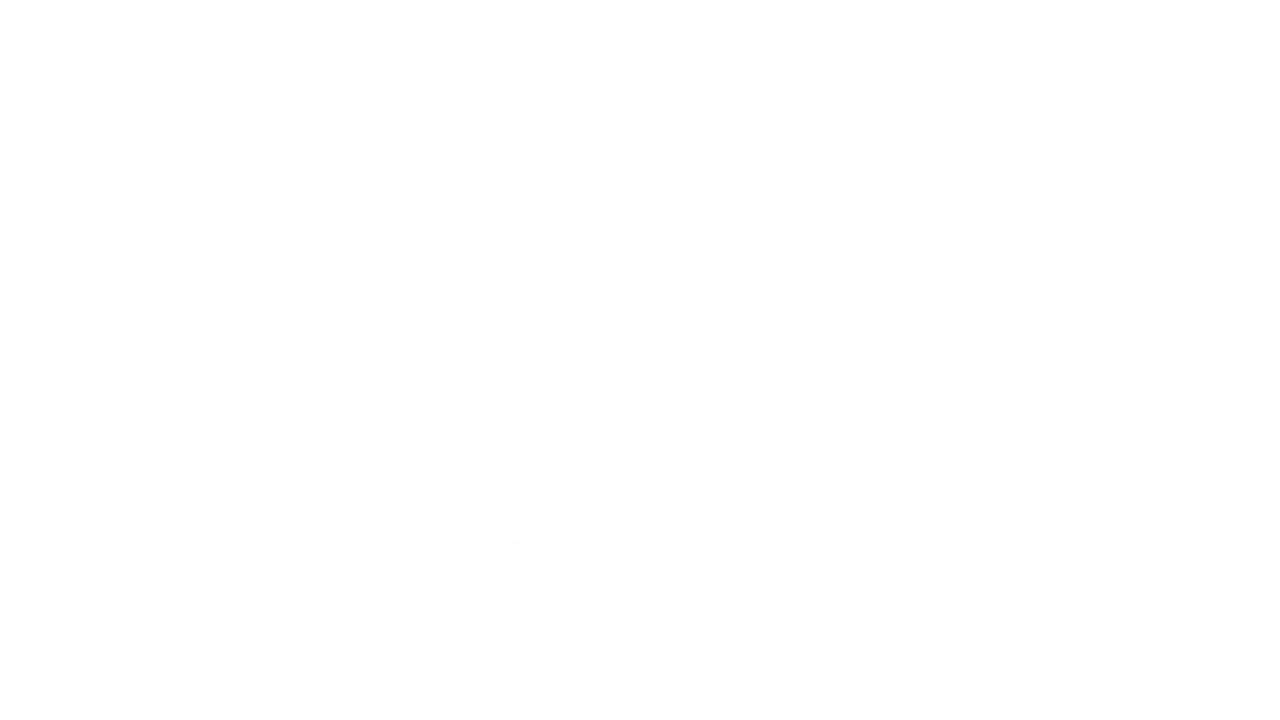